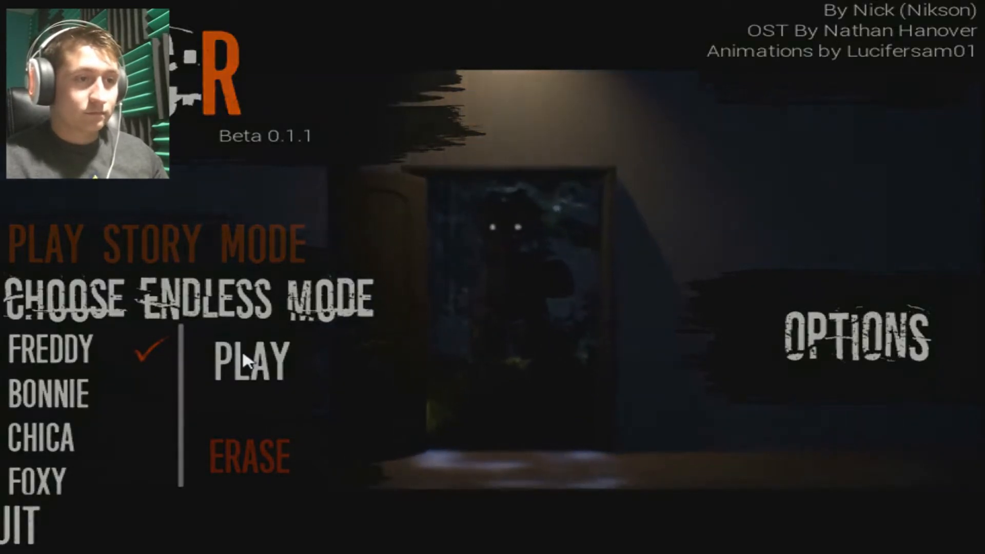
click(250, 360)
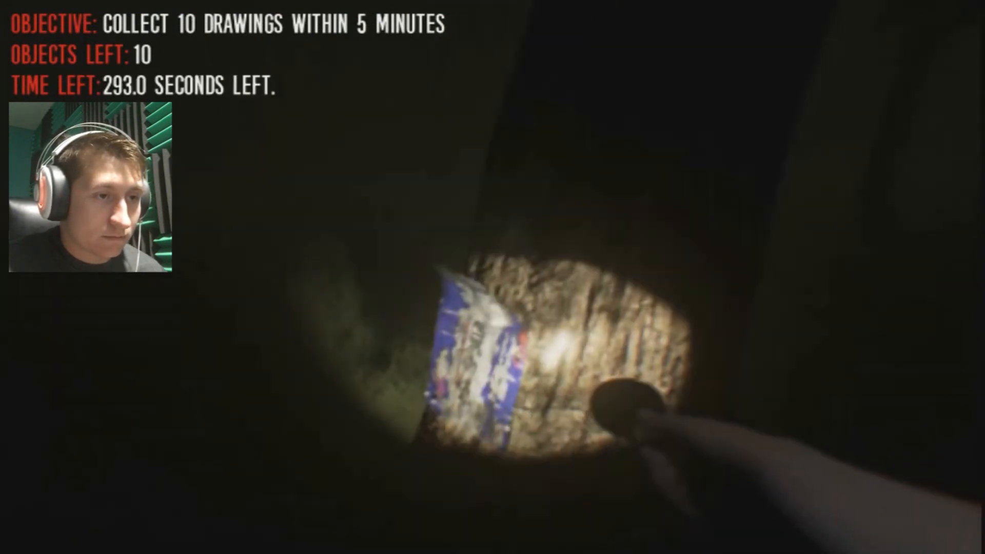
click(491, 352)
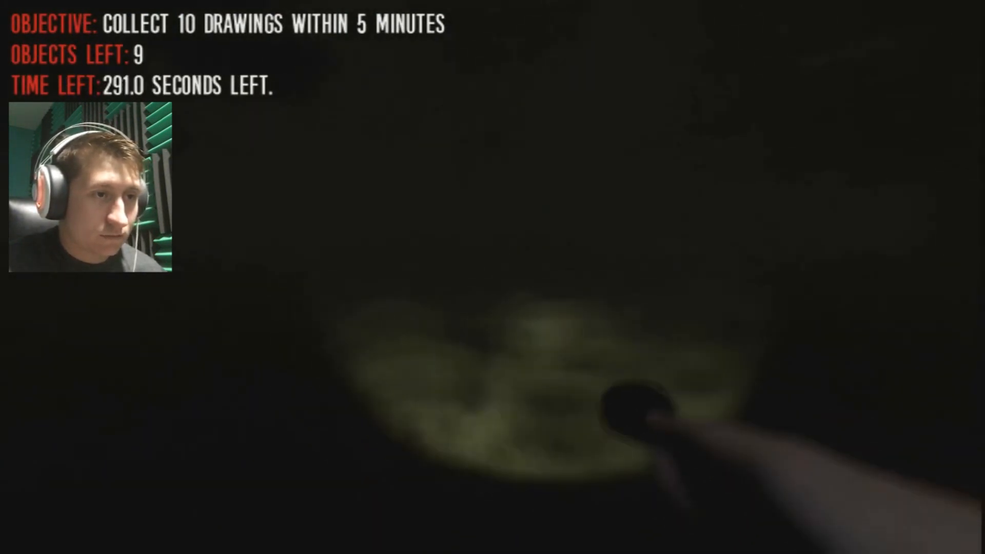